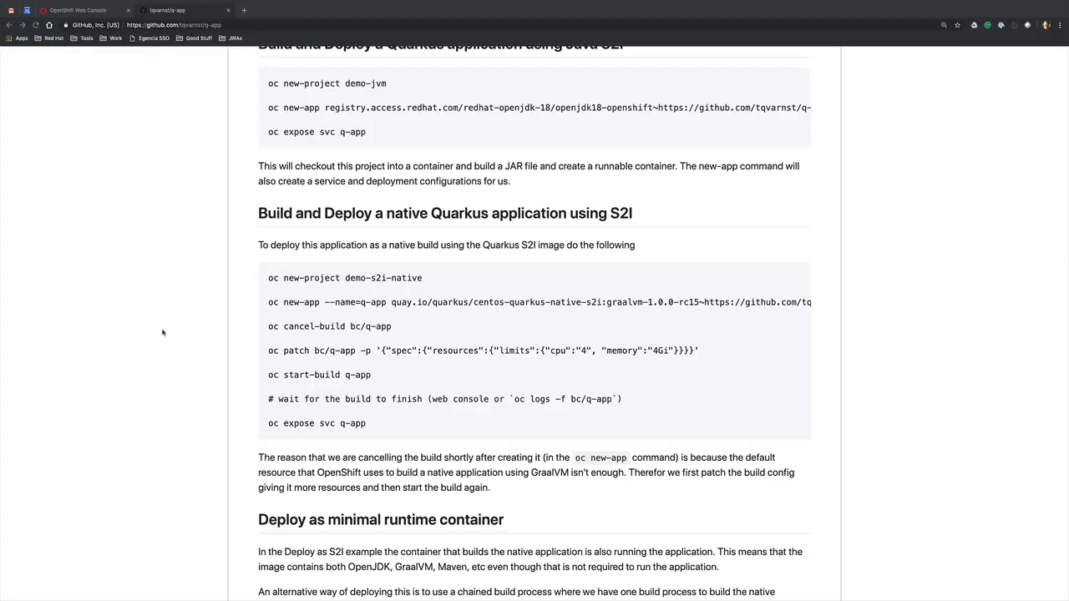
{"action": "mouse_move", "coordinate": [167, 332]}
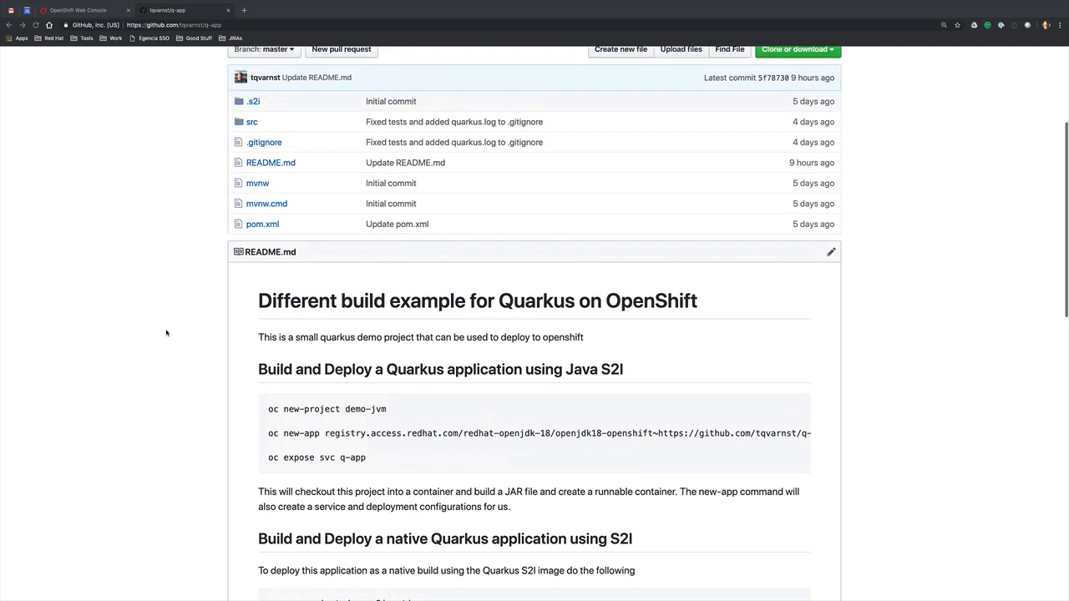
Step: Bring up the web console's Browse Catalog with My Projects, then move over to the terminal
{"action": "scroll", "scroll_direction": "up", "scroll_amount": 3}
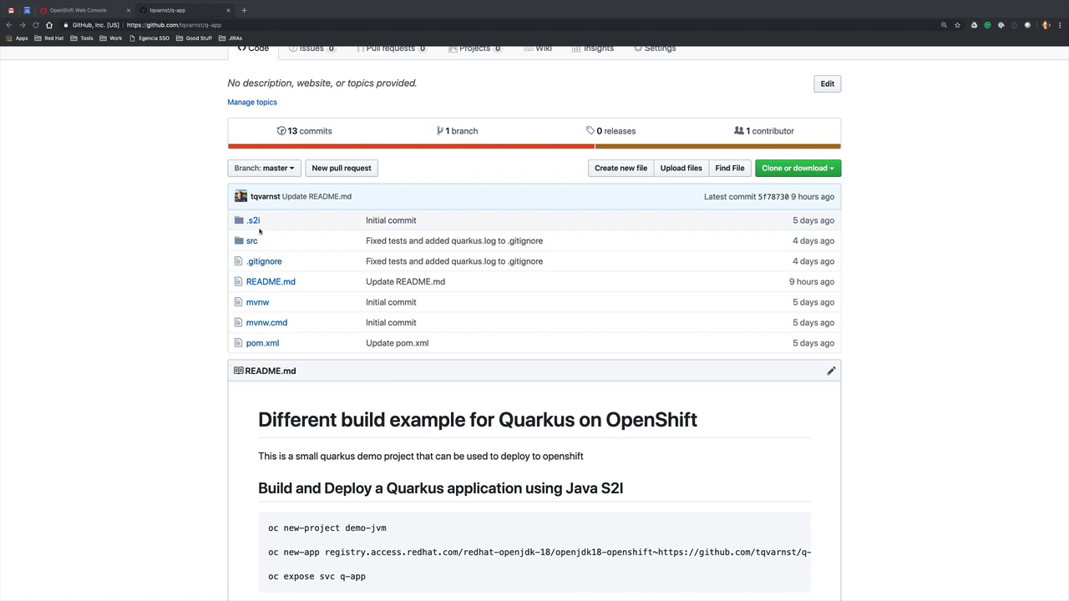
{"action": "mouse_move", "coordinate": [261, 248]}
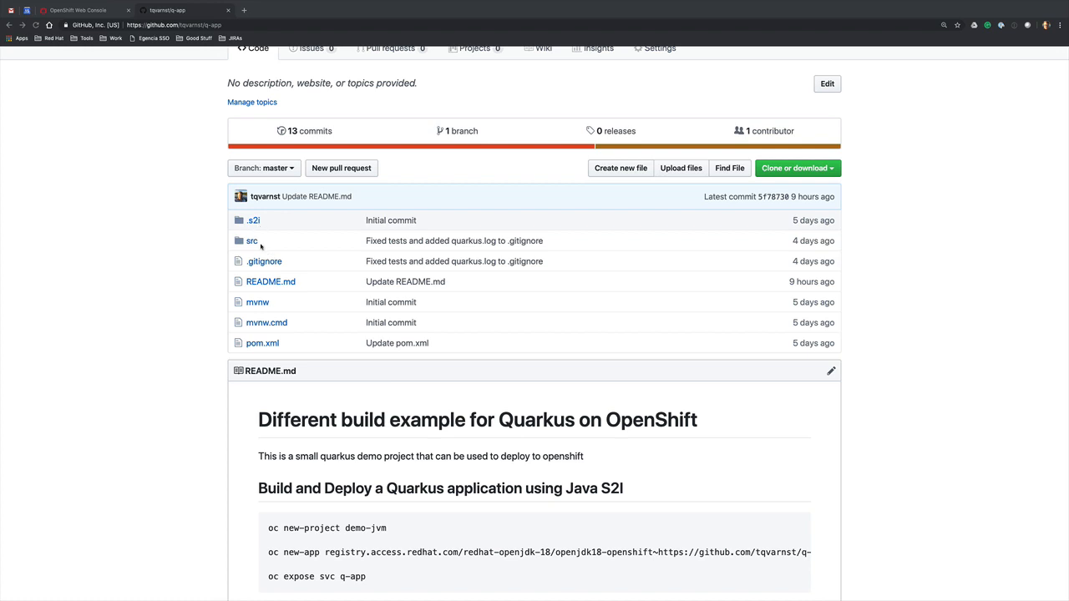
{"action": "mouse_move", "coordinate": [204, 331]}
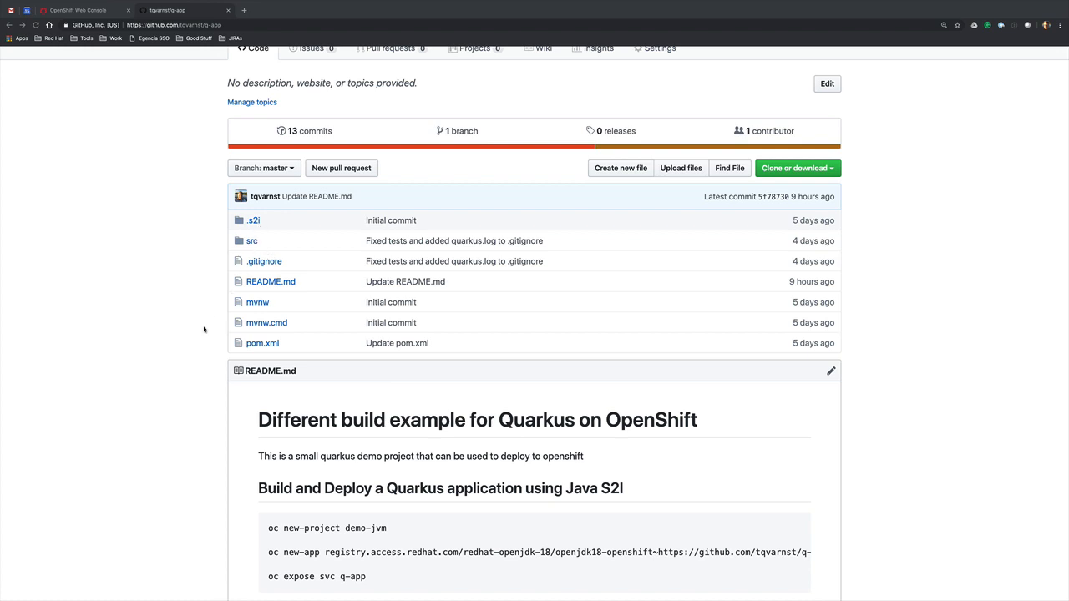
{"action": "scroll", "scroll_direction": "down", "scroll_amount": 3}
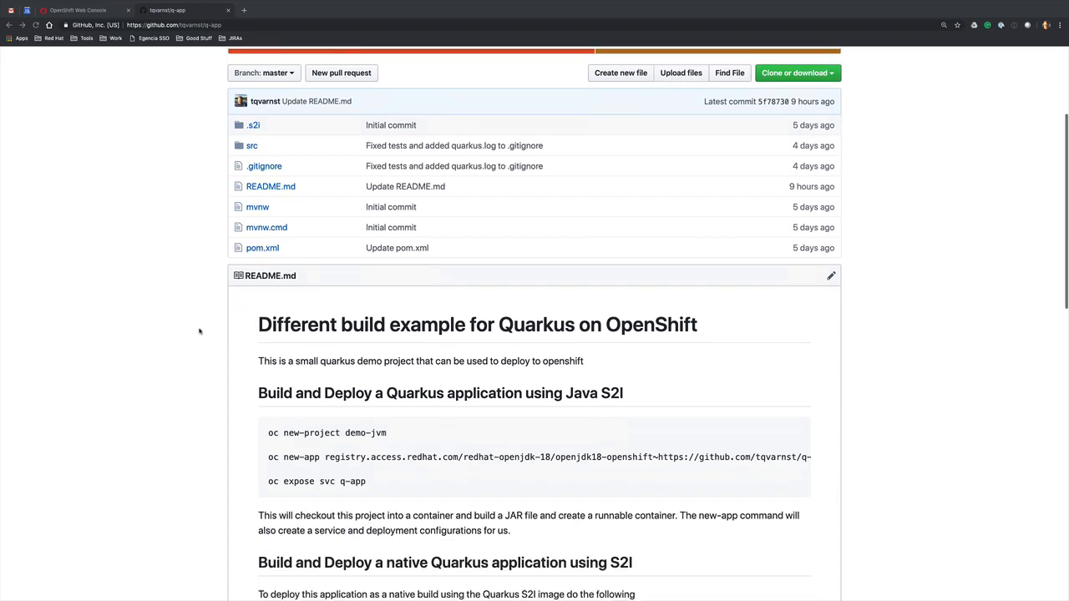
{"action": "scroll", "scroll_direction": "down", "scroll_amount": 3}
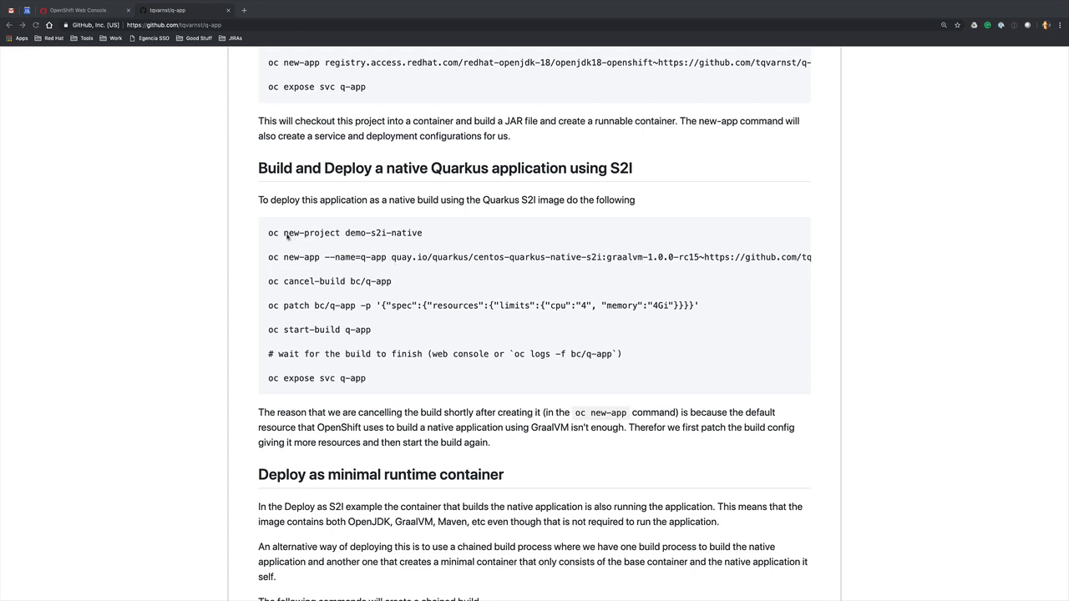
{"action": "mouse_move", "coordinate": [357, 238]}
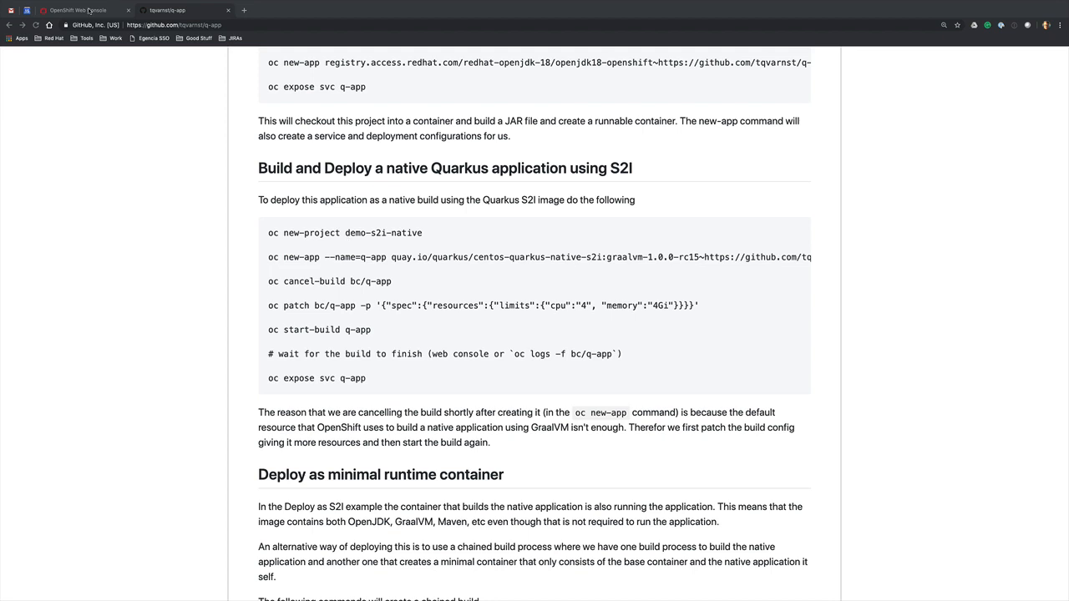
{"action": "left_click", "coordinate": [75, 10]}
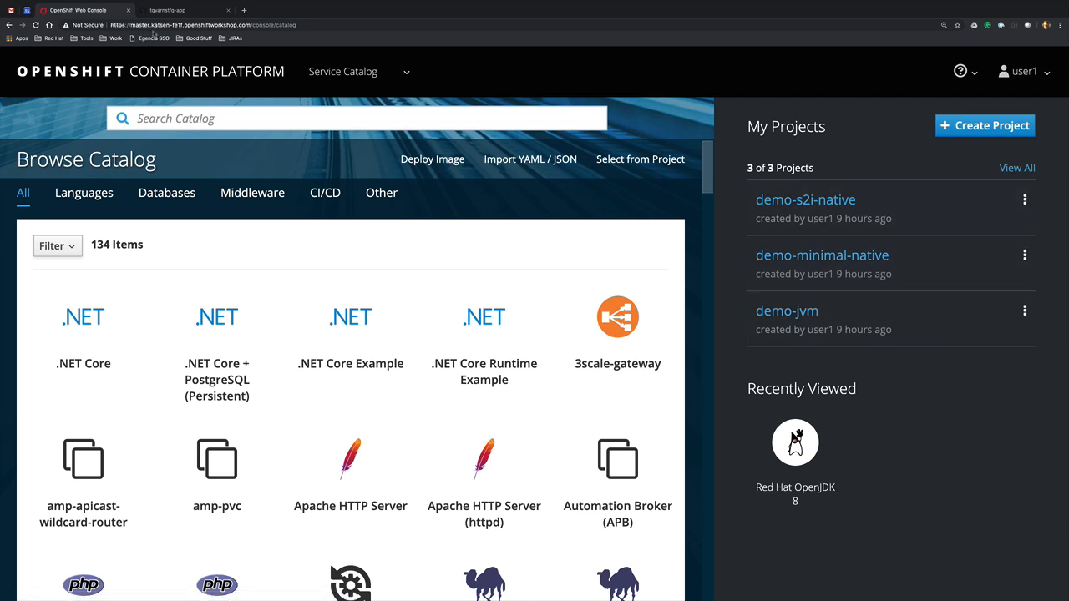
{"action": "left_click", "coordinate": [167, 10]}
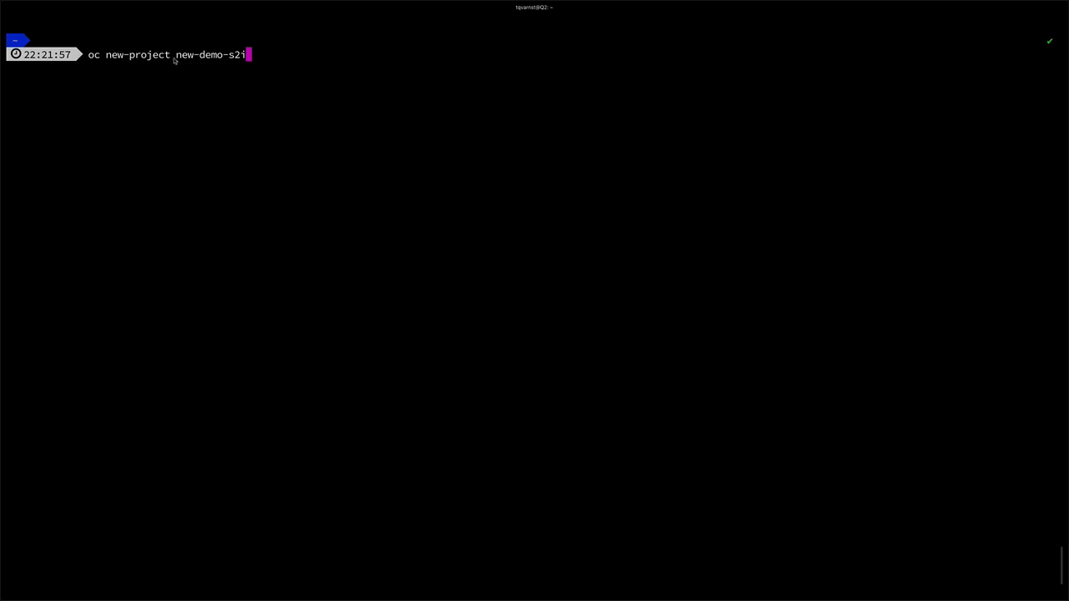
{"action": "mouse_move", "coordinate": [247, 70]}
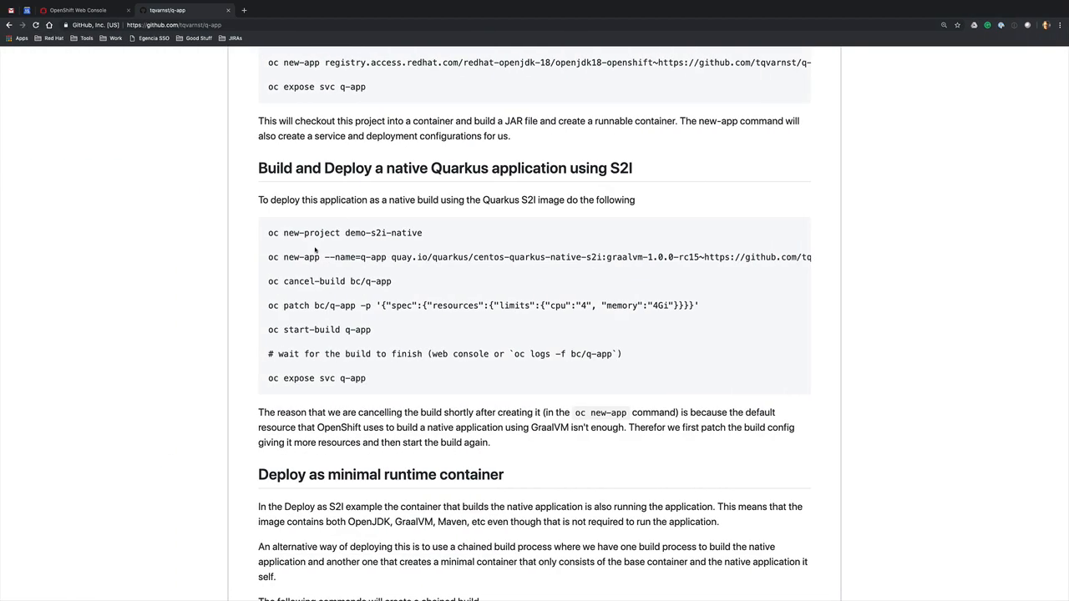
Step: Enter the oc new-app command for q-app using centos-quarkus-native-s2i:graalvm-1.0.0-rc15 from the README
{"action": "left_click_drag", "start_coordinate": [268, 257], "coordinate": [351, 258]}
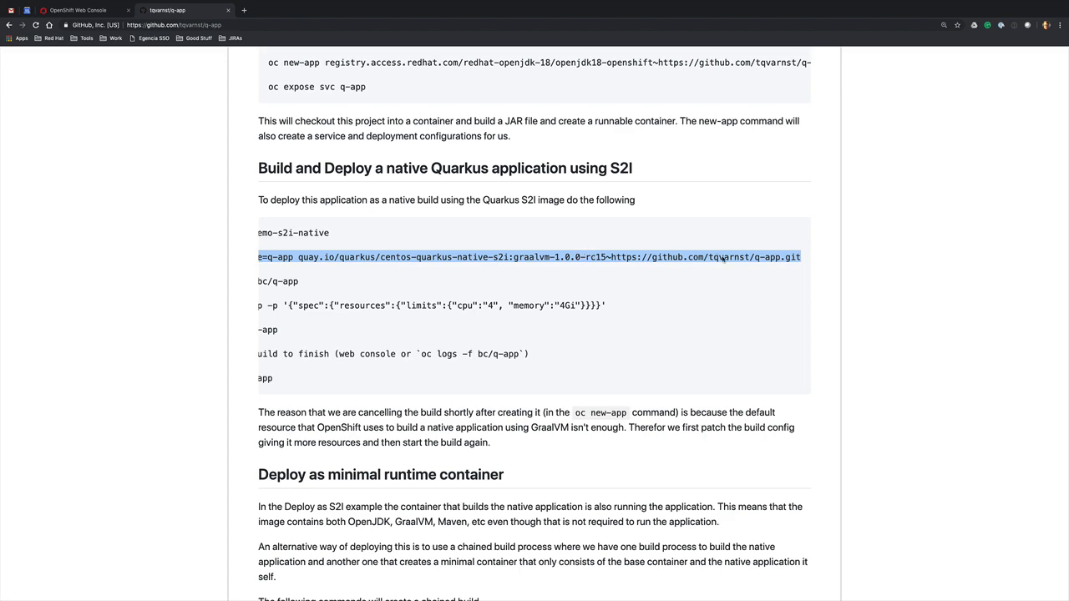
{"action": "mouse_move", "coordinate": [424, 197]}
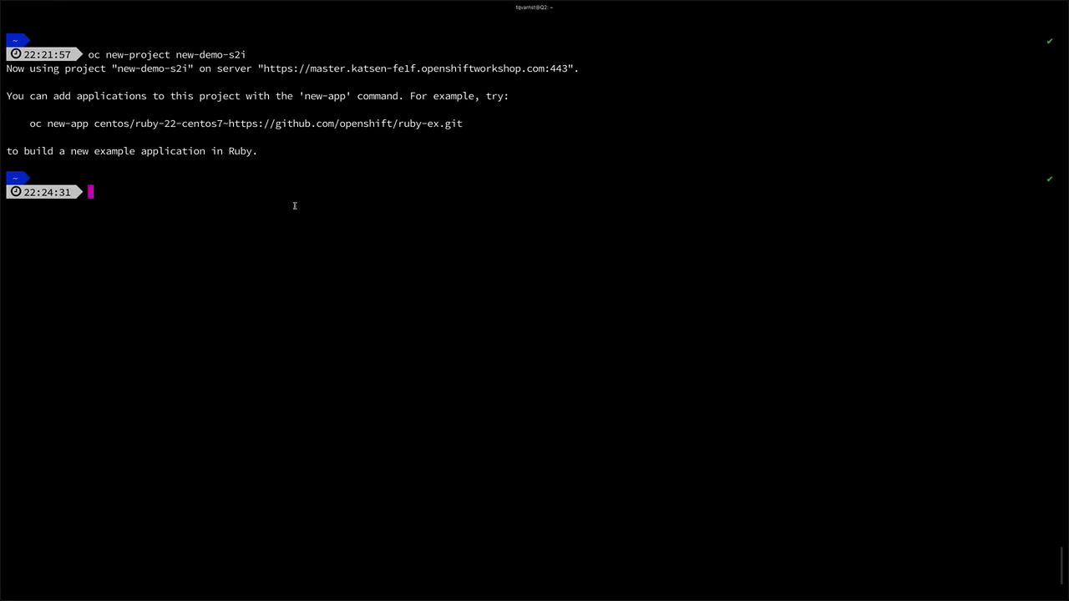
{"action": "type", "text": "oc new-app --name=q-app quay.io/quarkus/centos-quarkus-native-s2i:graalvm-1.0.0-rc15~https://github.com/tqvarnst/q-app.git"}
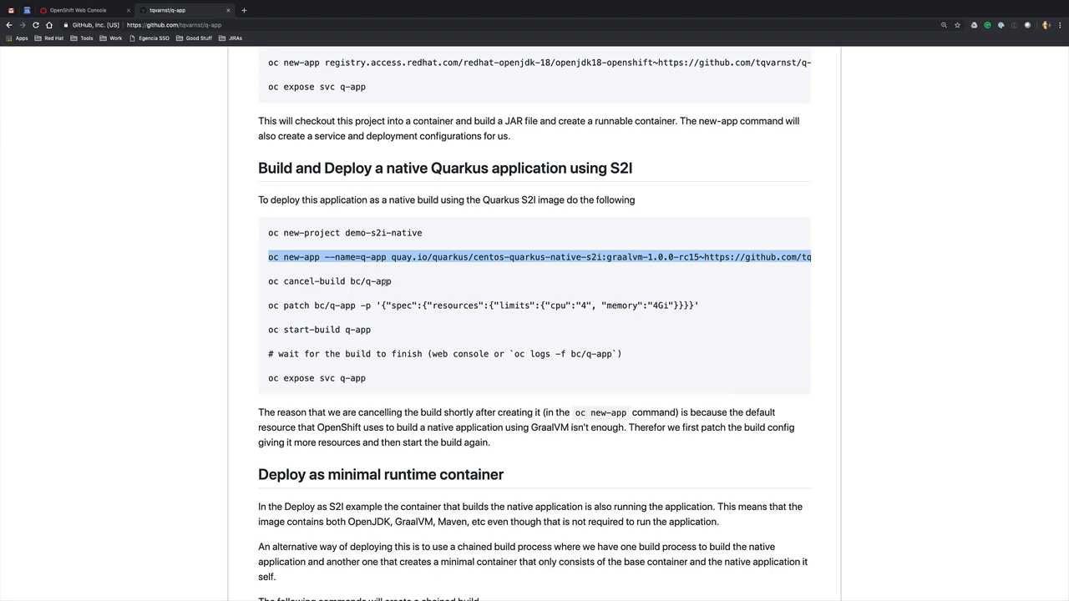
Step: Patch bc/q-app resource limits to cpu 4 and memory 4Gi
{"action": "left_click", "coordinate": [398, 280]}
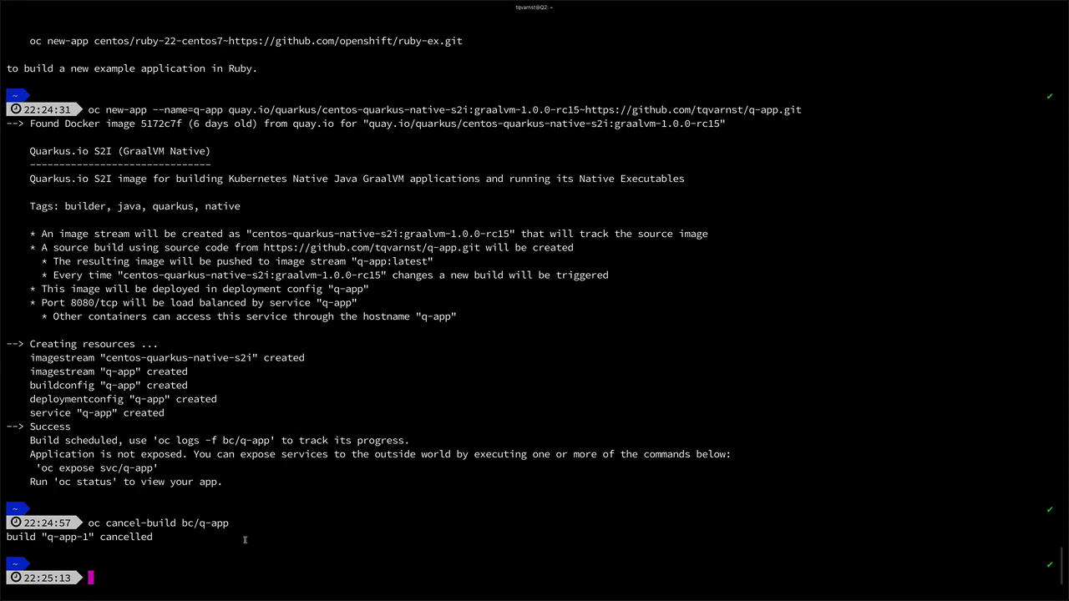
{"action": "type", "text": "oc patch bc/q-app -p '{\"spec\":{\"resources\":{\"limits\":{\"cpu\":\"4\", \"memory\":\"4Gi\"}}}}'"}
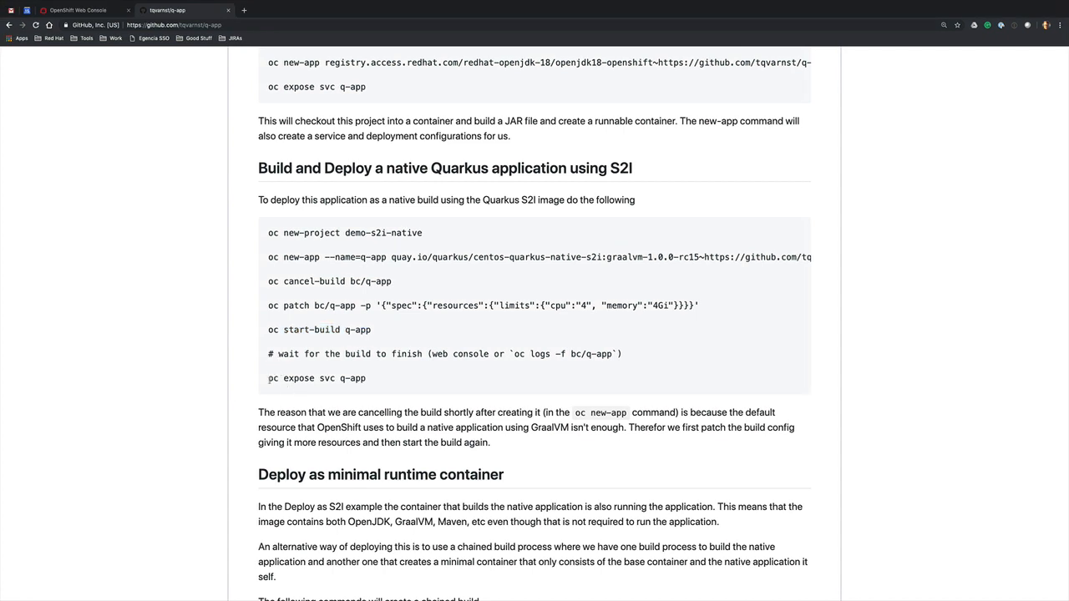
Step: Expose service q-app as a route and return to the web console
{"action": "double_click", "coordinate": [317, 377]}
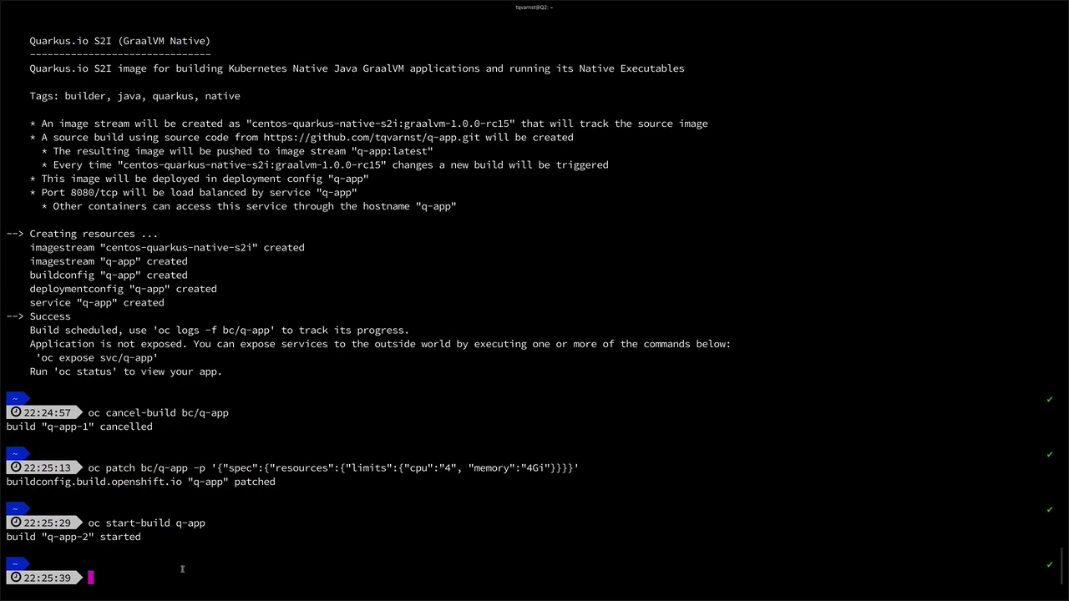
{"action": "type", "text": "oc expose svc q-app"}
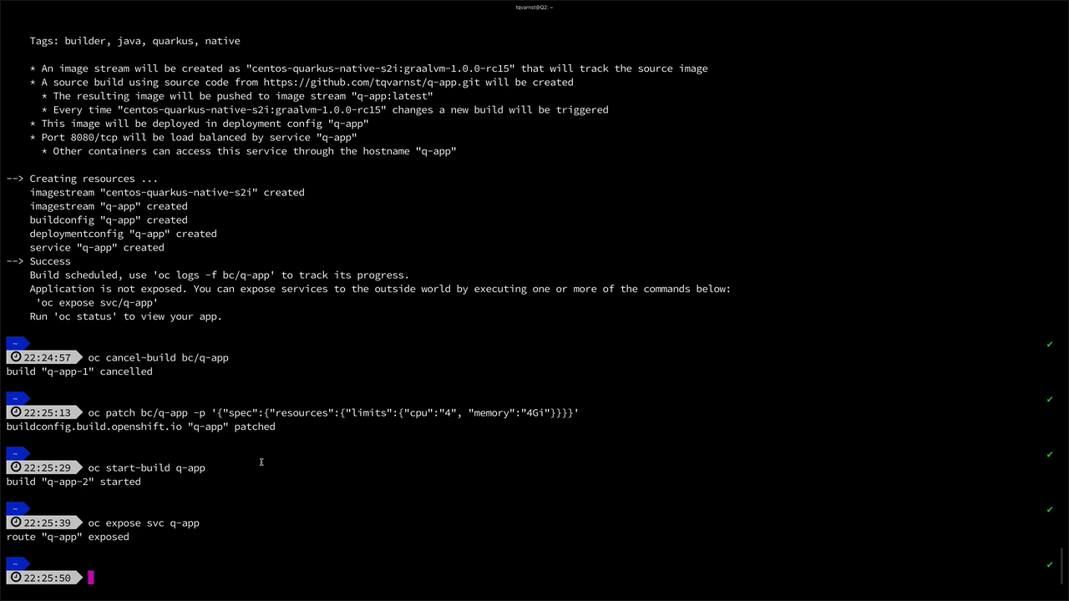
{"action": "left_click", "coordinate": [167, 10]}
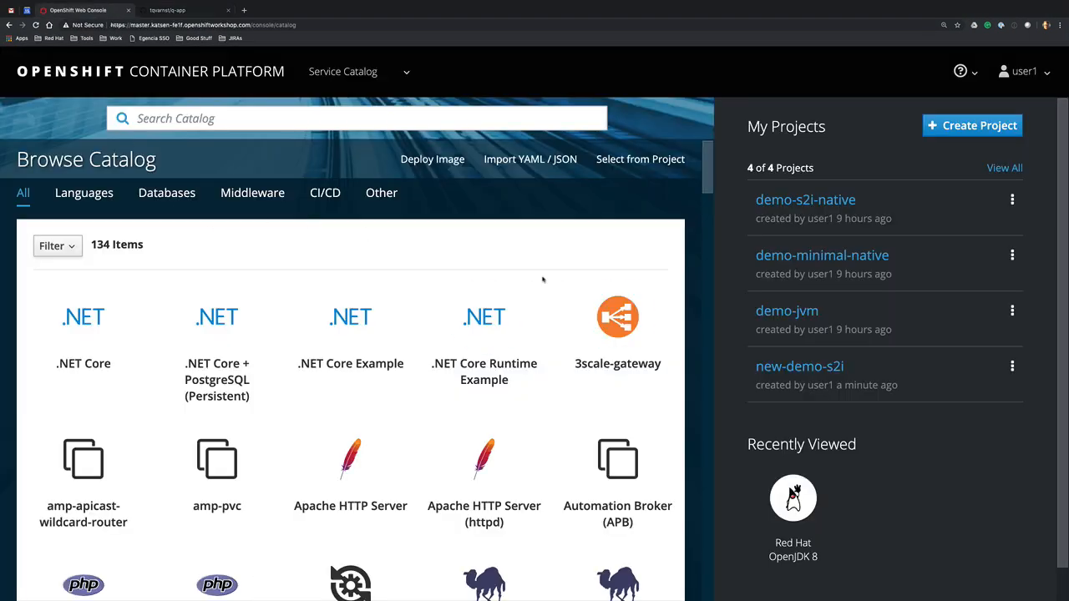
Step: Review the new-demo-s2i overview showing q-app build #2 running and its route
{"action": "left_click", "coordinate": [799, 366]}
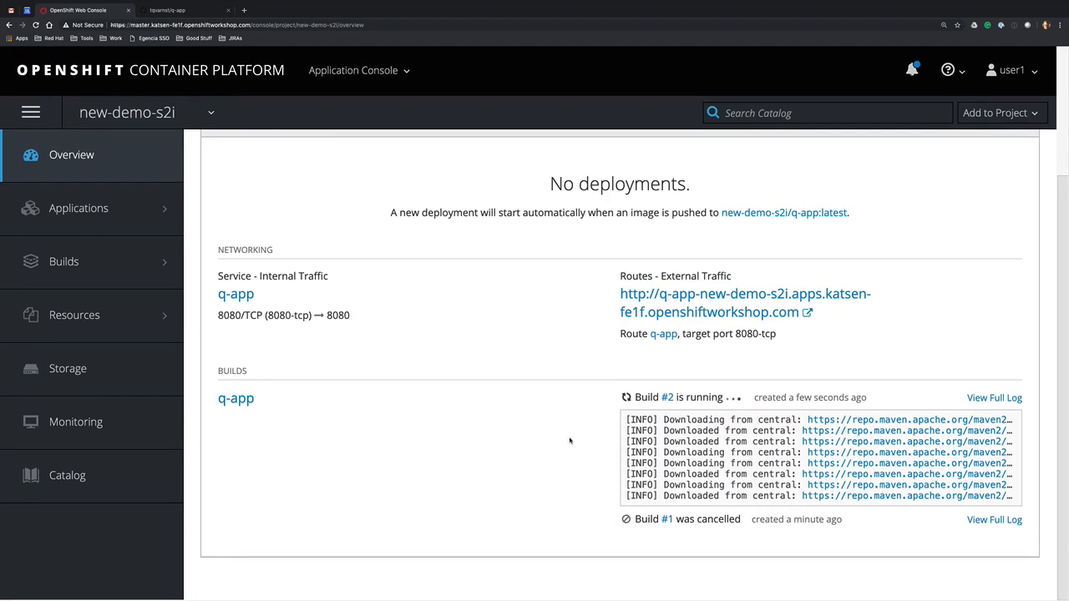
{"action": "scroll", "scroll_direction": "down", "scroll_amount": 3}
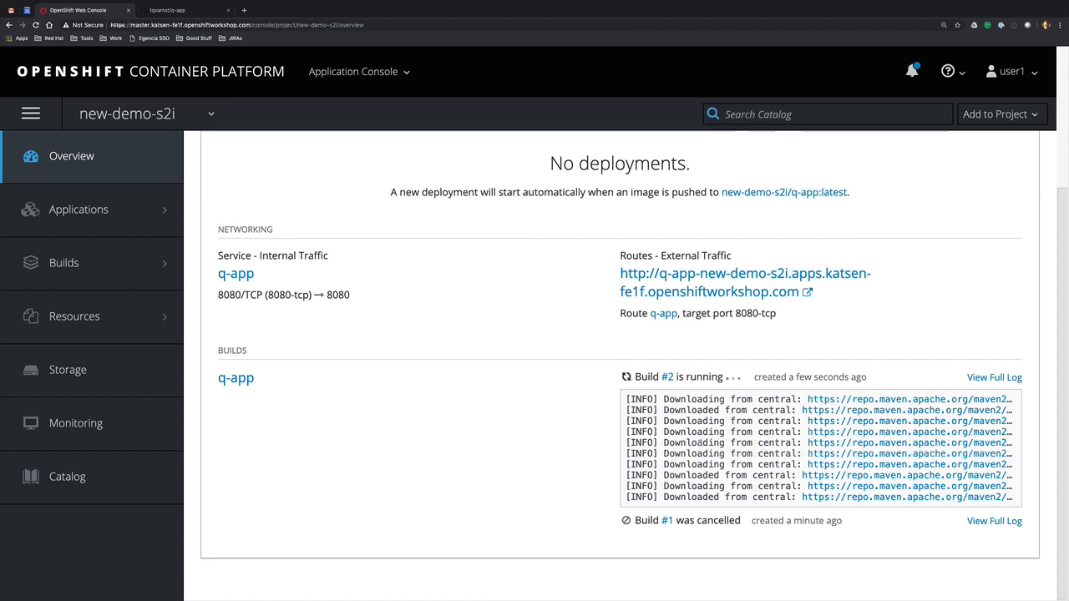
{"action": "scroll", "scroll_direction": "down", "scroll_amount": 3}
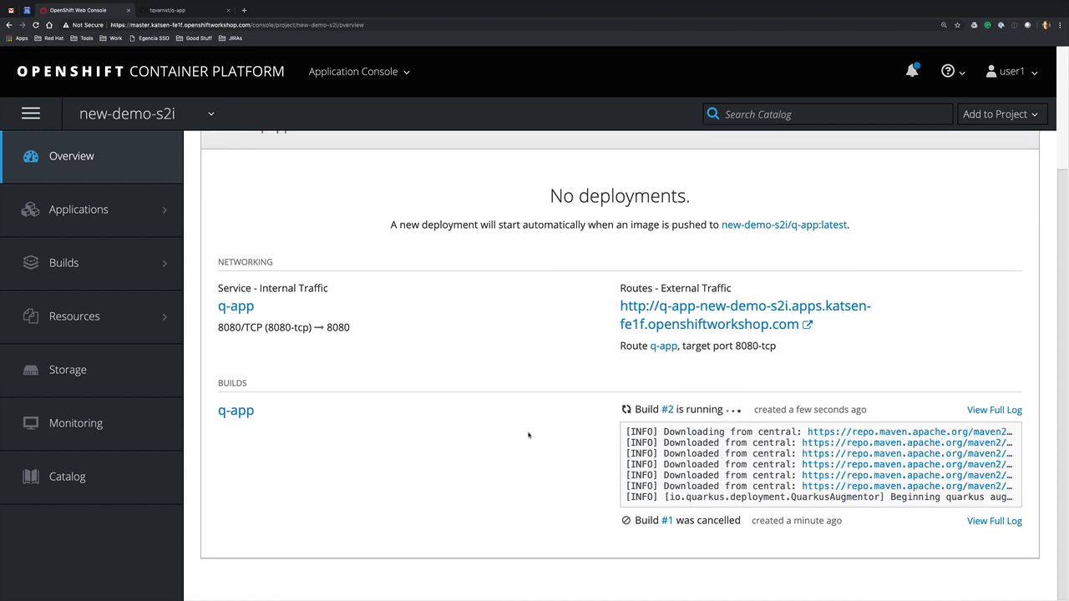
Step: Switch the header project selector to demo-s2i-native with its running q-app pod
{"action": "left_click", "coordinate": [137, 113]}
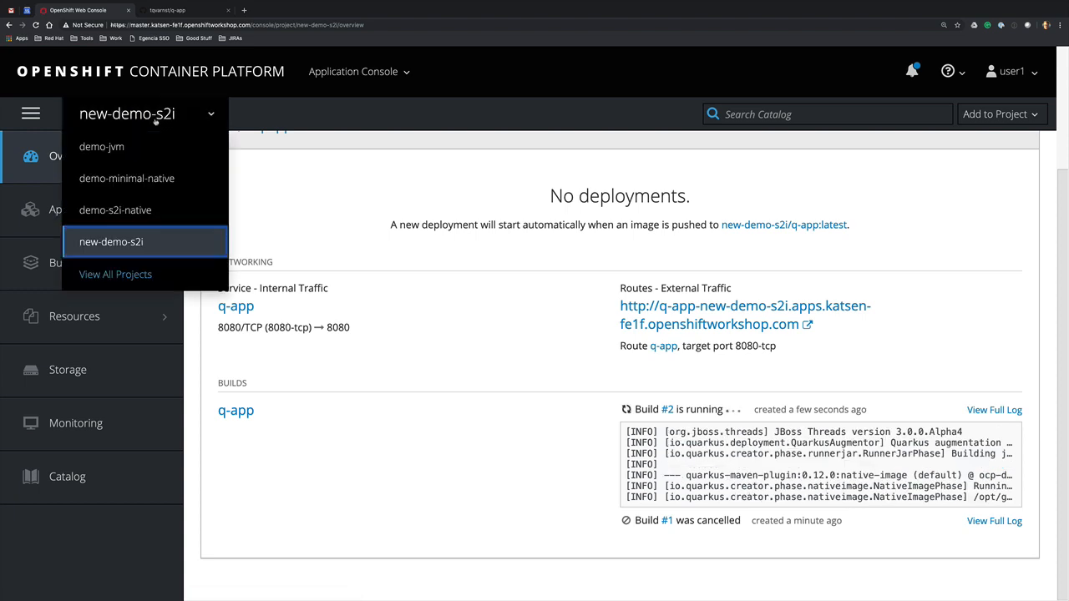
{"action": "left_click", "coordinate": [115, 210]}
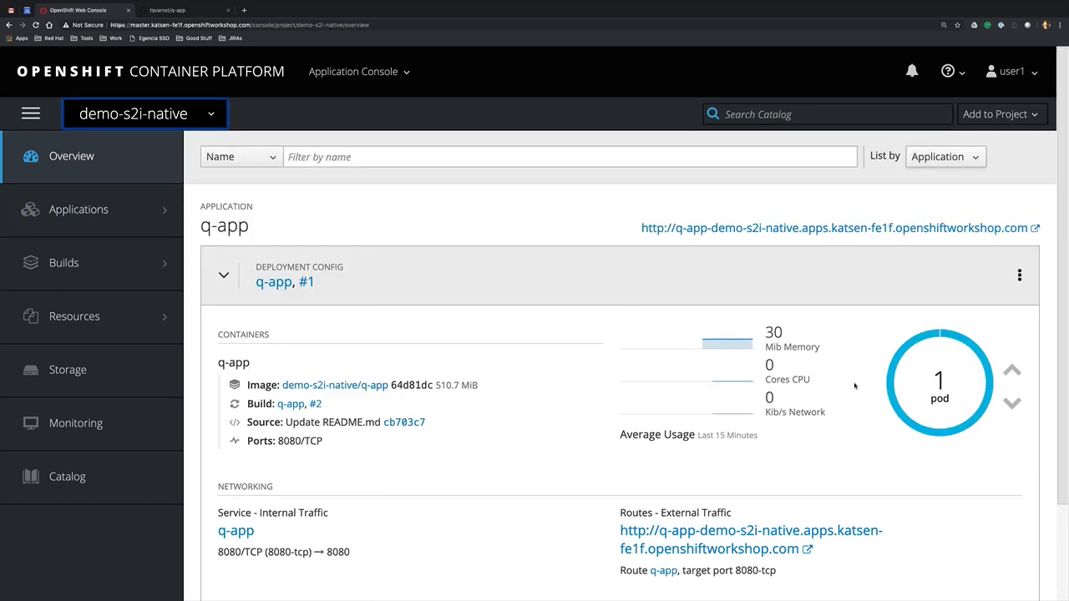
{"action": "mouse_move", "coordinate": [710, 351]}
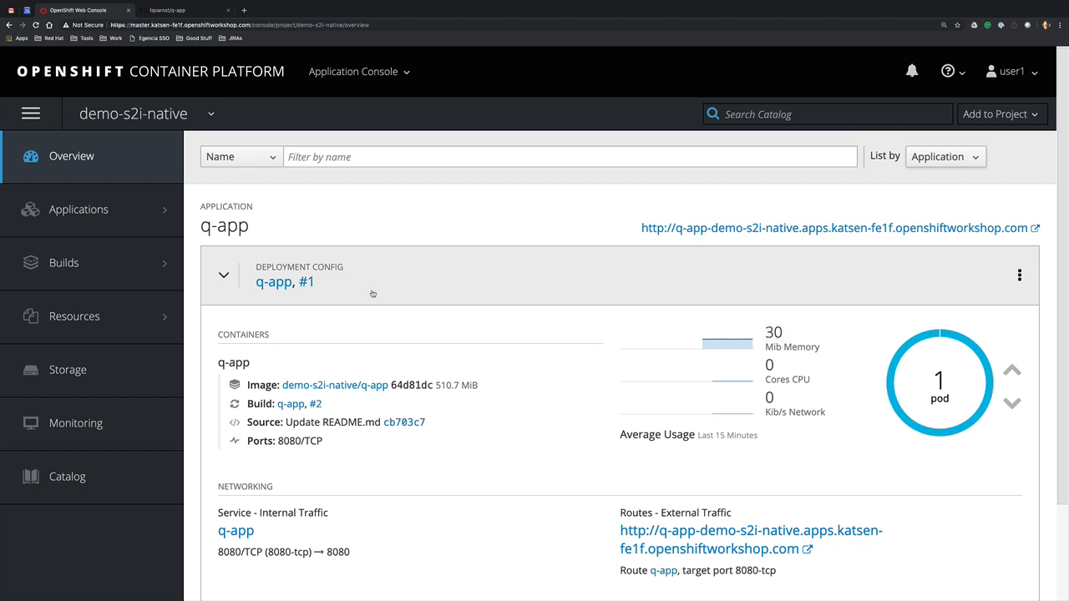
{"action": "scroll", "scroll_direction": "down", "scroll_amount": 3}
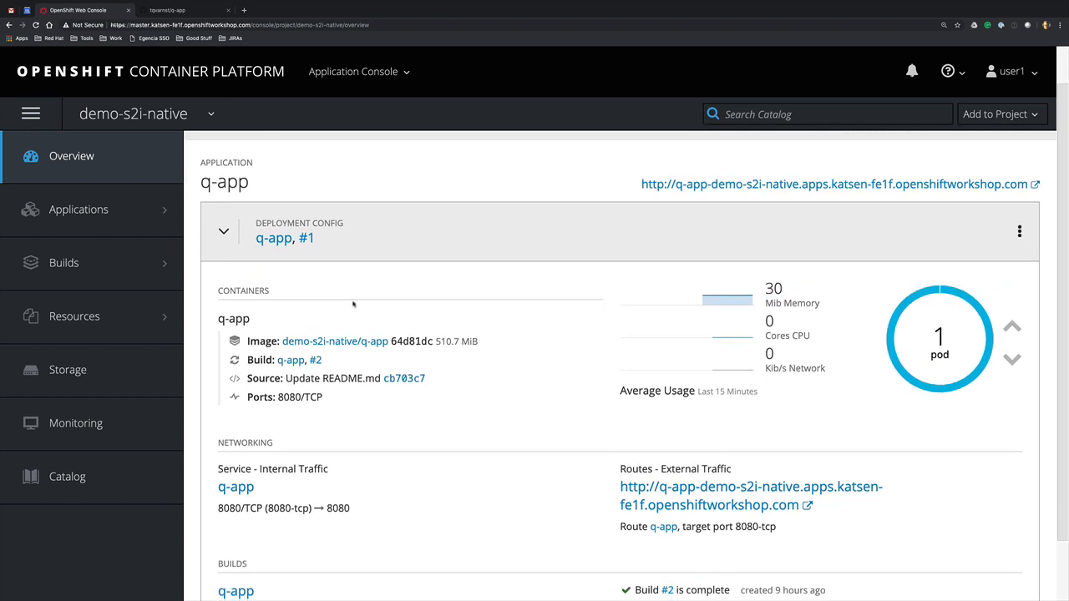
{"action": "left_click", "coordinate": [939, 338]}
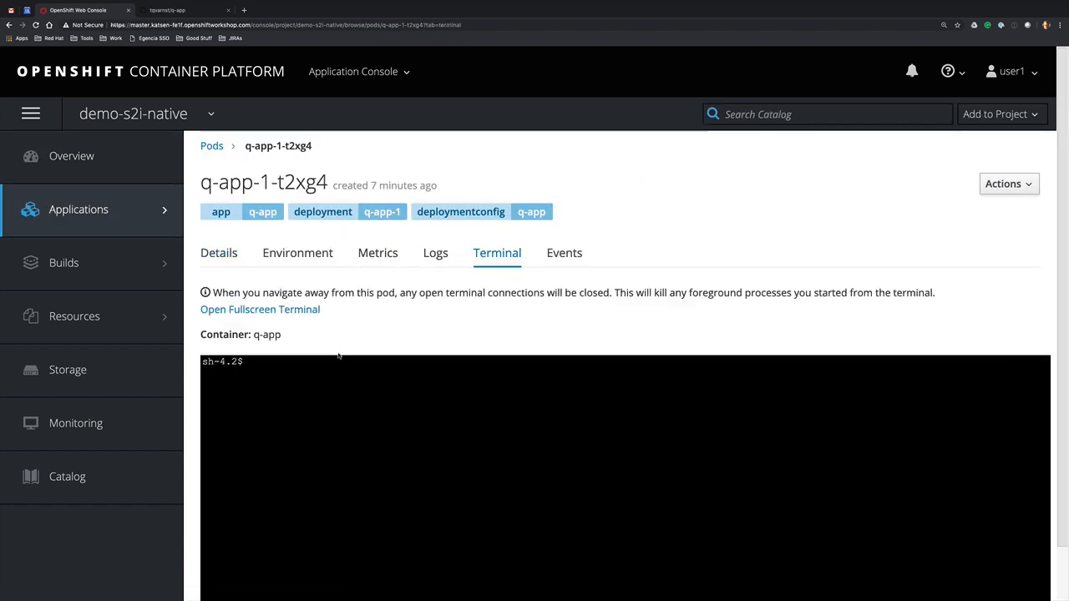
{"action": "type", "text": "ps -ef"}
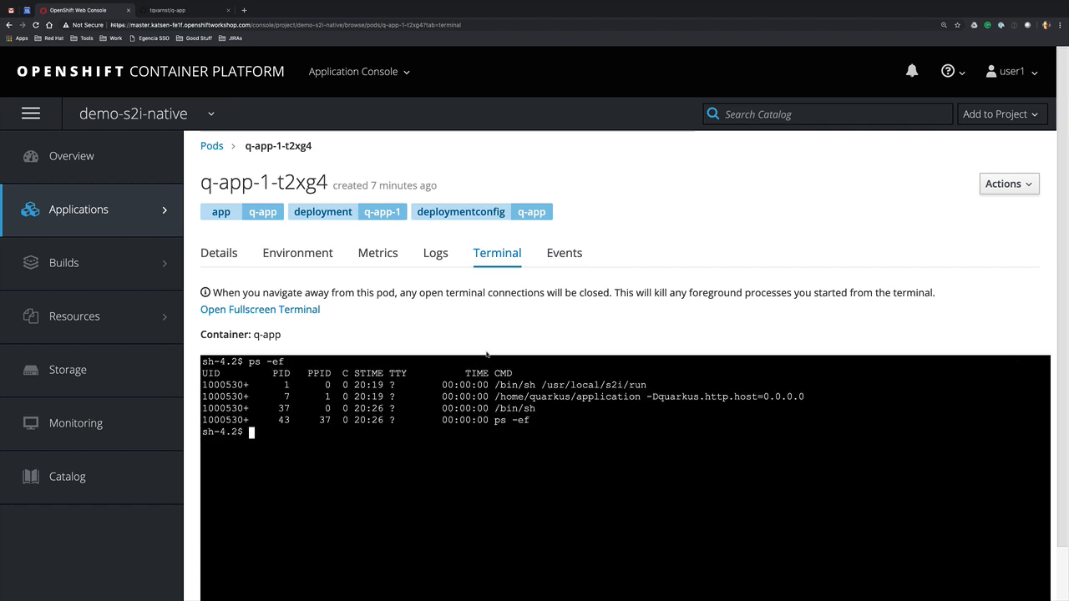
{"action": "double_click", "coordinate": [566, 396]}
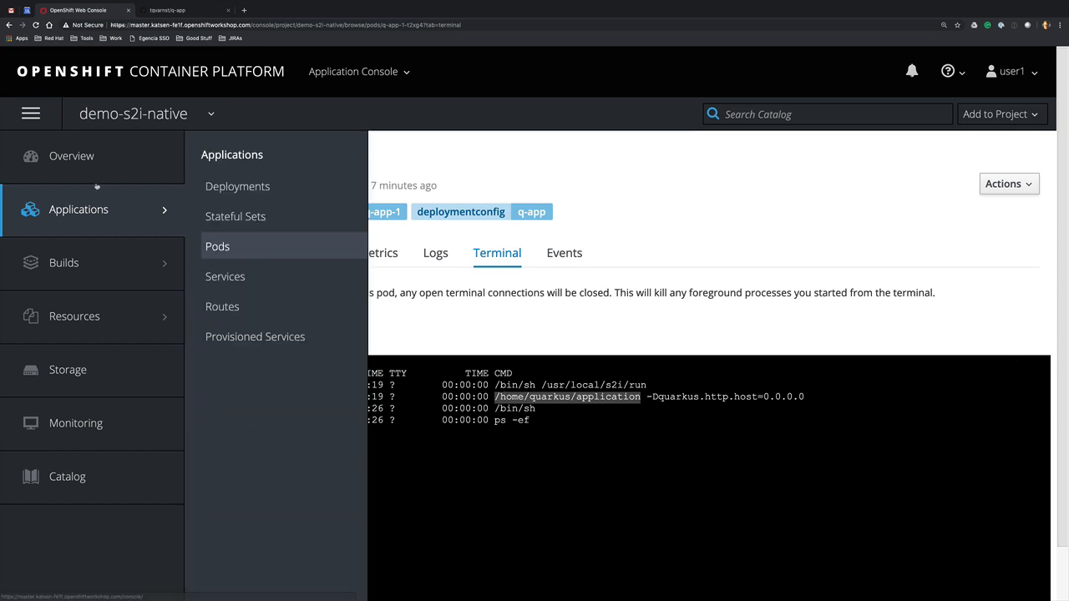
{"action": "left_click", "coordinate": [70, 157]}
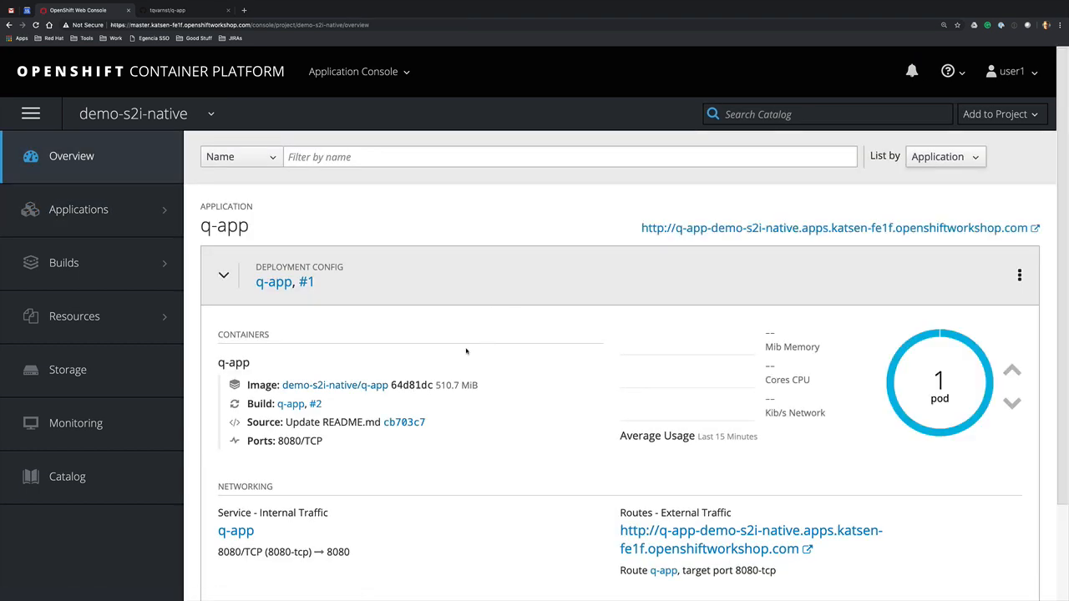
Step: Zoom into the q-app landing page and check the /api/products endpoint
{"action": "scroll", "scroll_direction": "down", "scroll_amount": 3}
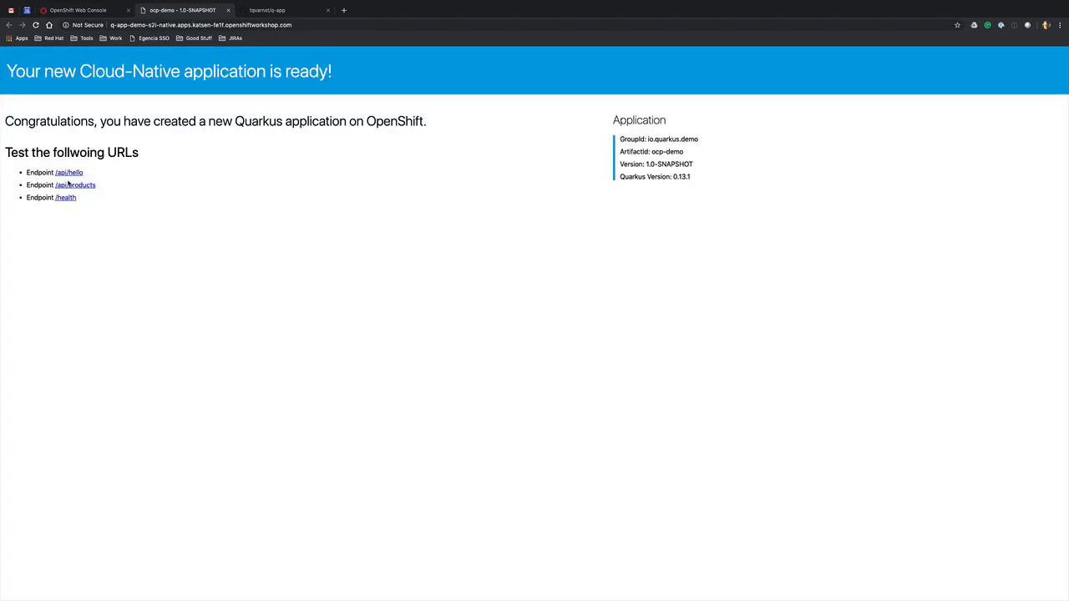
{"action": "key", "text": "ctrl+plus"}
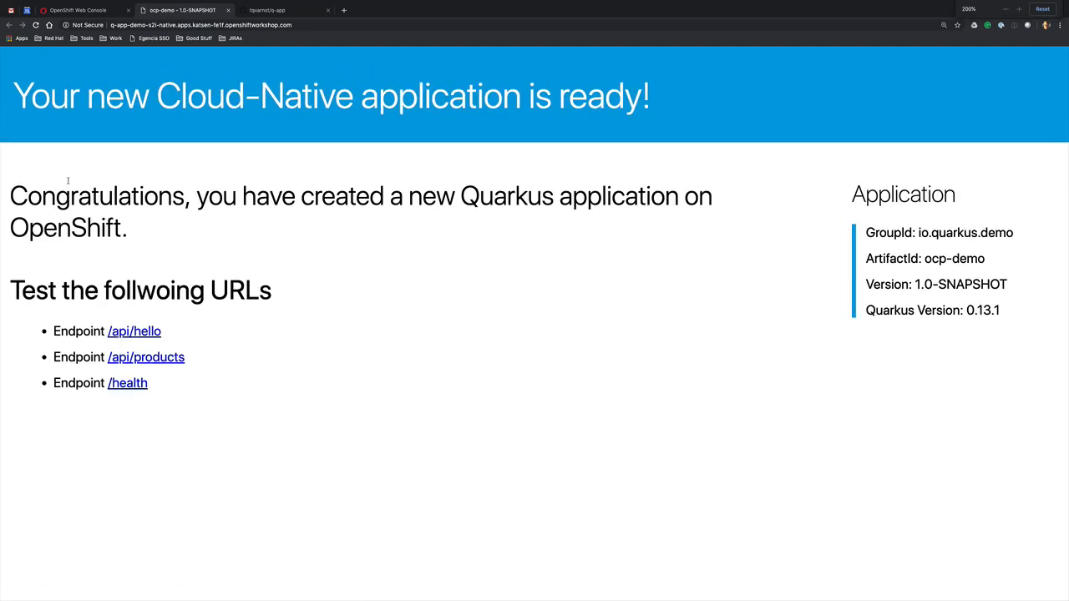
{"action": "left_click", "coordinate": [145, 358]}
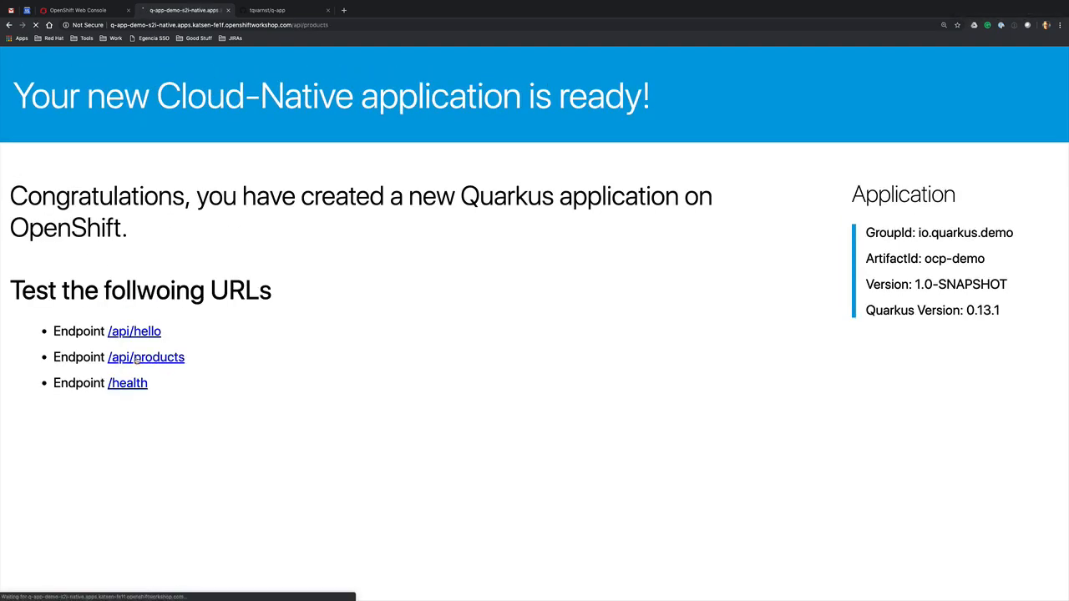
{"action": "left_click", "coordinate": [145, 357]}
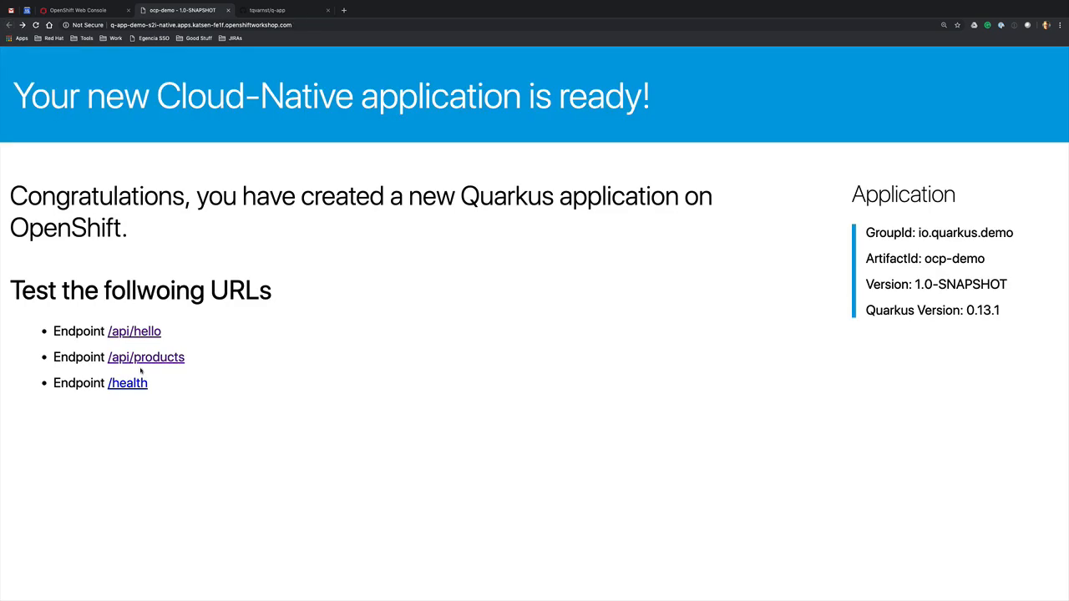
{"action": "mouse_move", "coordinate": [127, 382]}
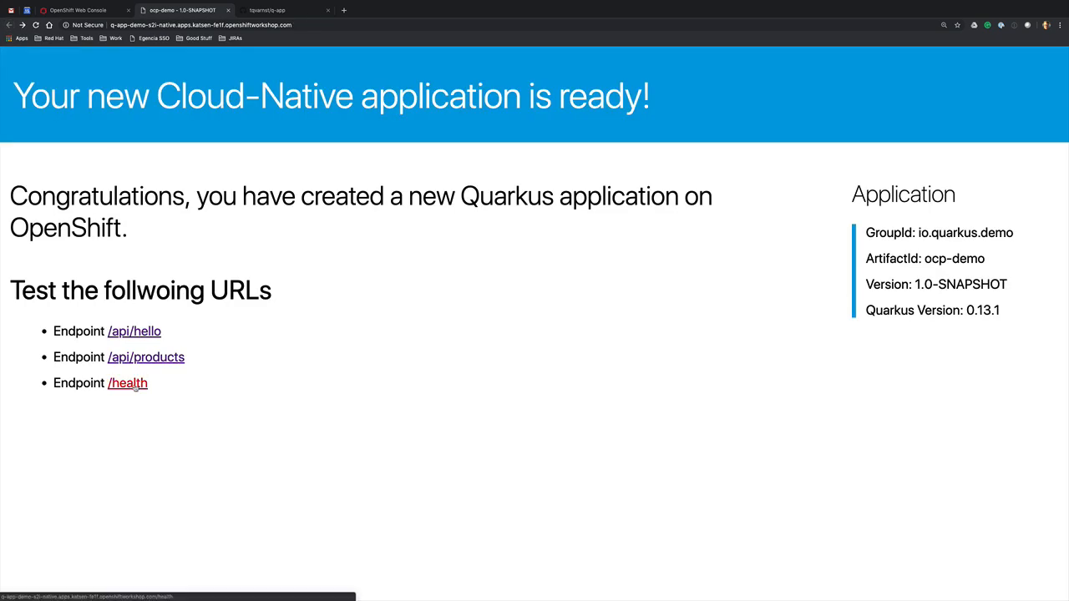
Step: Check the /health endpoint reporting UP, then return to the OpenShift overview
{"action": "left_click", "coordinate": [127, 383]}
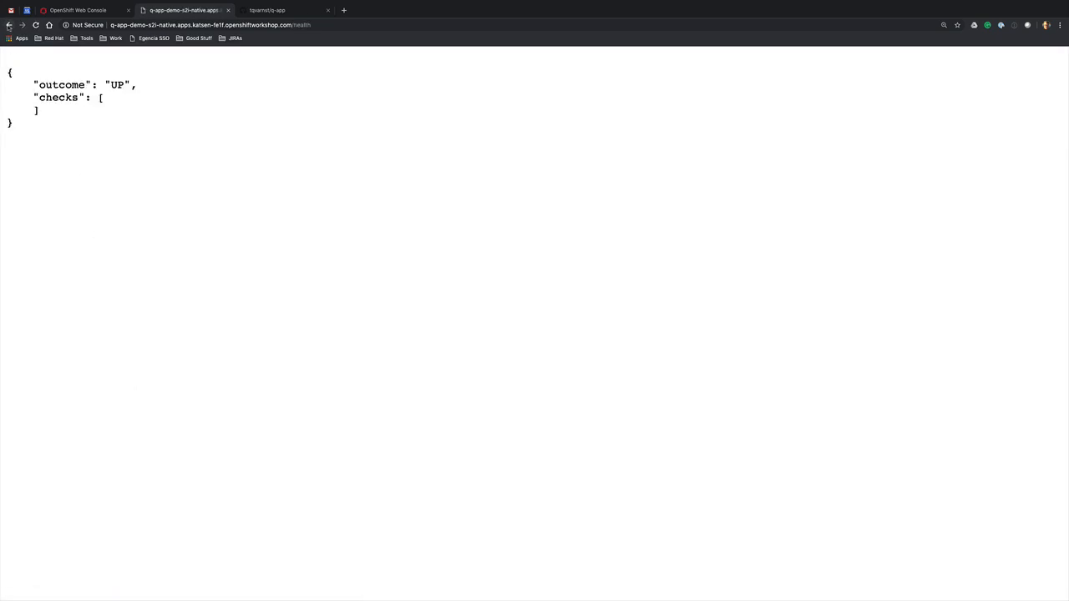
{"action": "left_click", "coordinate": [83, 10]}
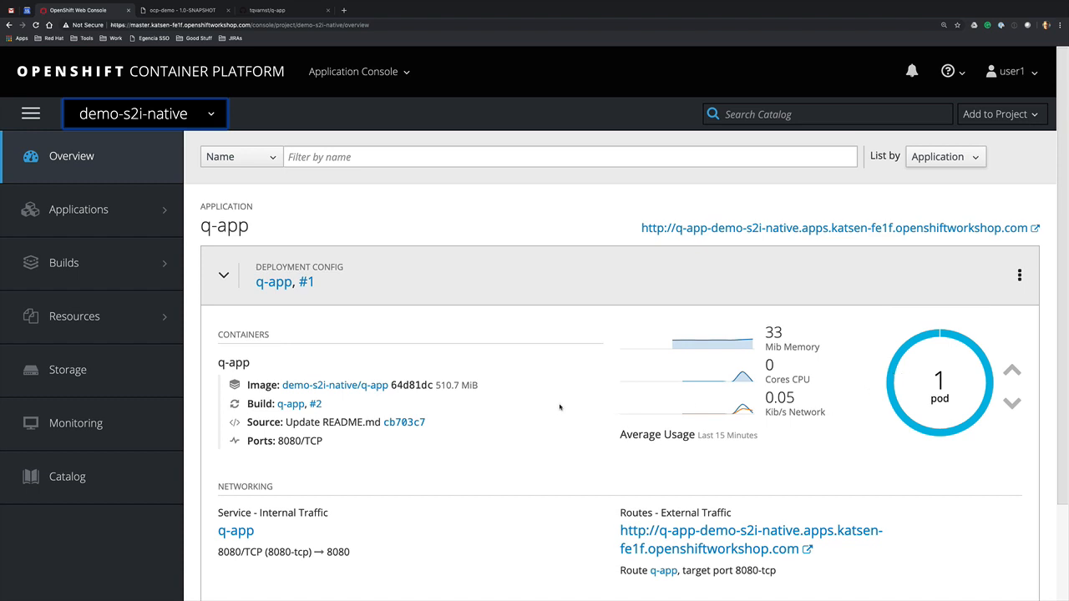
{"action": "mouse_move", "coordinate": [511, 397]}
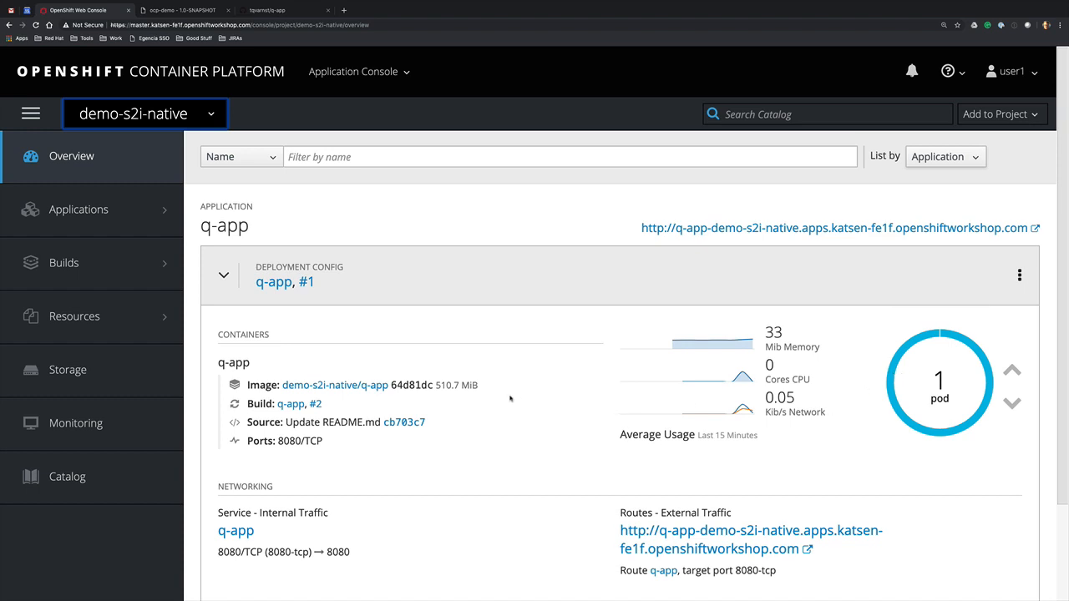
{"action": "mouse_move", "coordinate": [494, 394]}
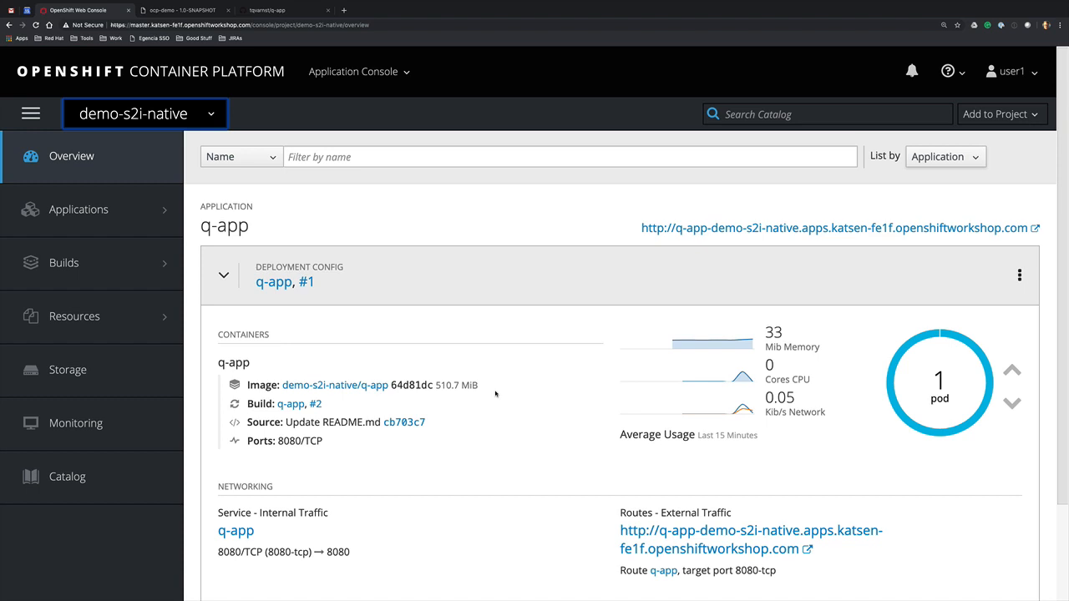
{"action": "mouse_move", "coordinate": [494, 393]}
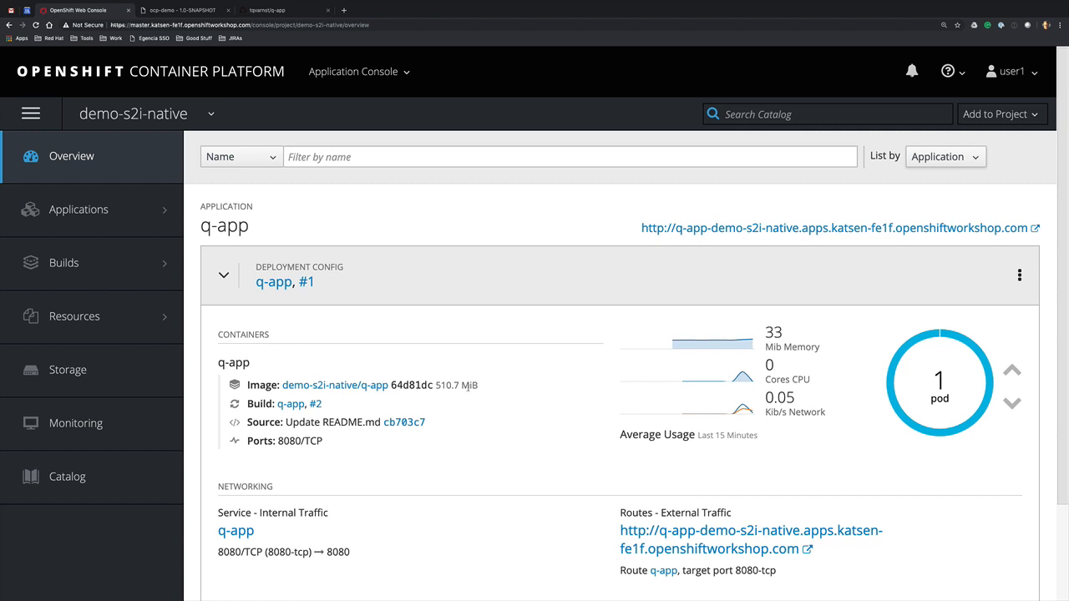
{"action": "mouse_move", "coordinate": [483, 391]}
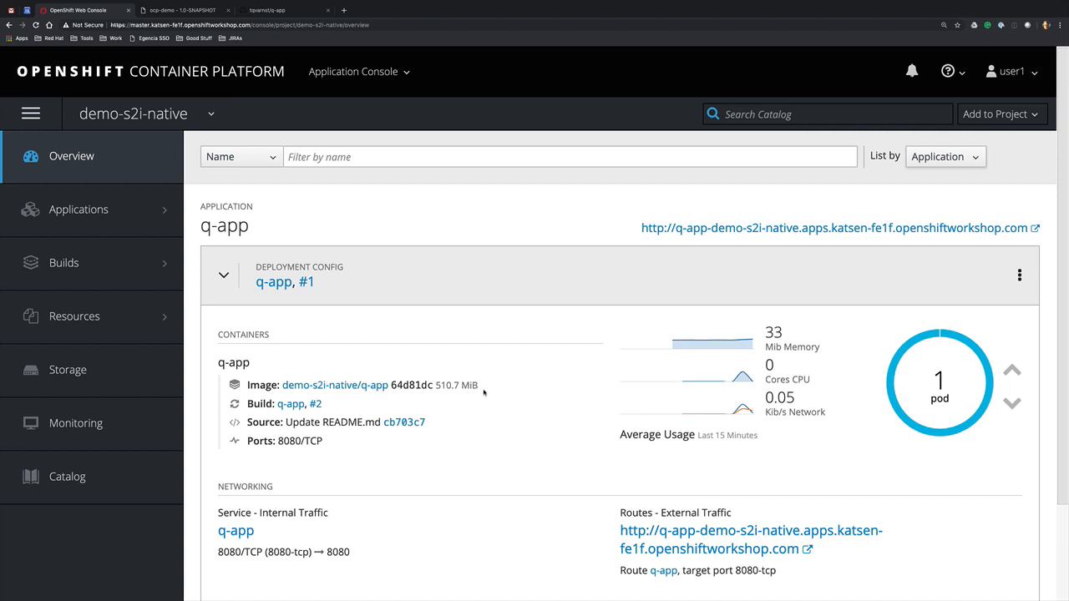